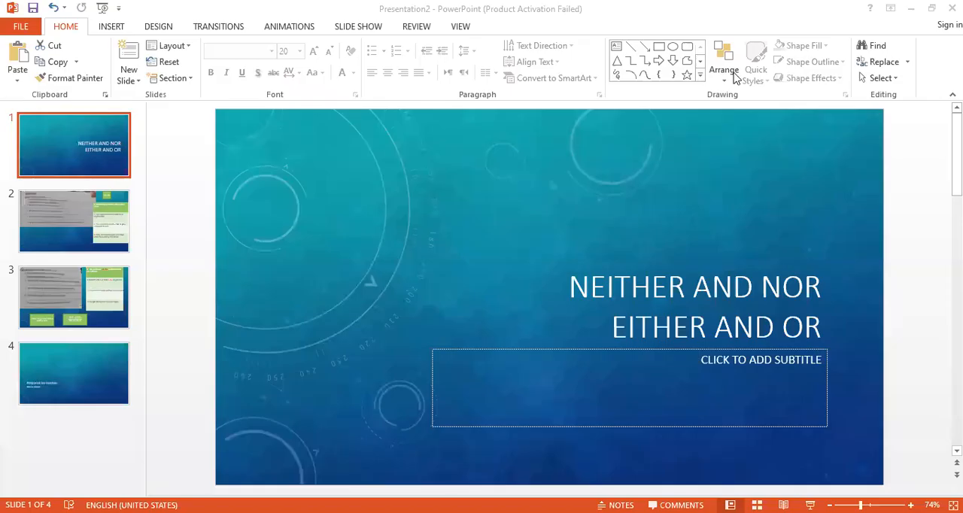
pyautogui.moveTo(464, 313)
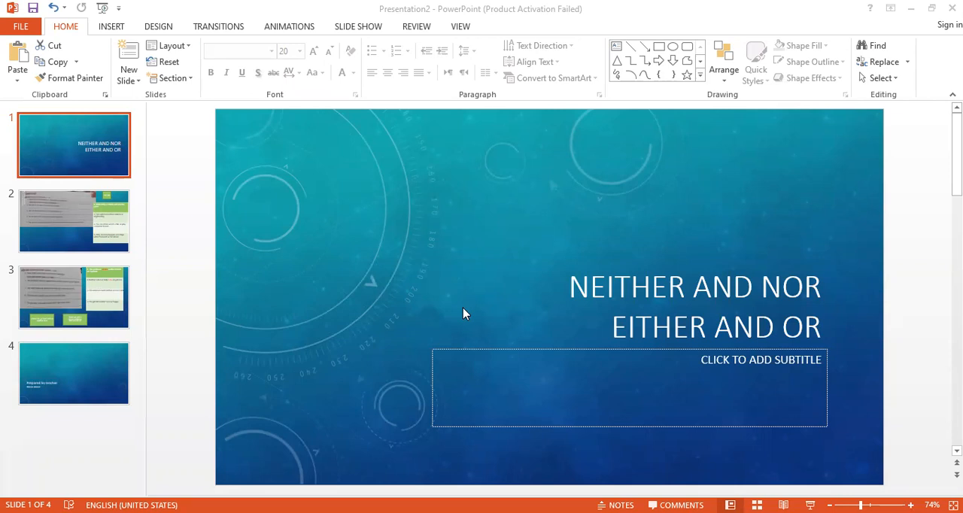
pyautogui.moveTo(81, 220)
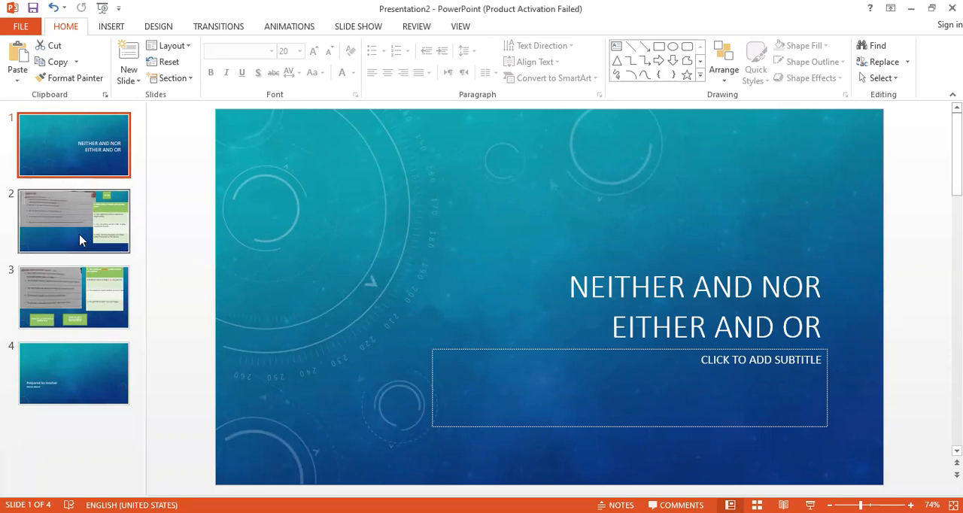
# Show slide 2, the 'either … or' worksheet with its four rewritten answer sentences.
pyautogui.click(74, 220)
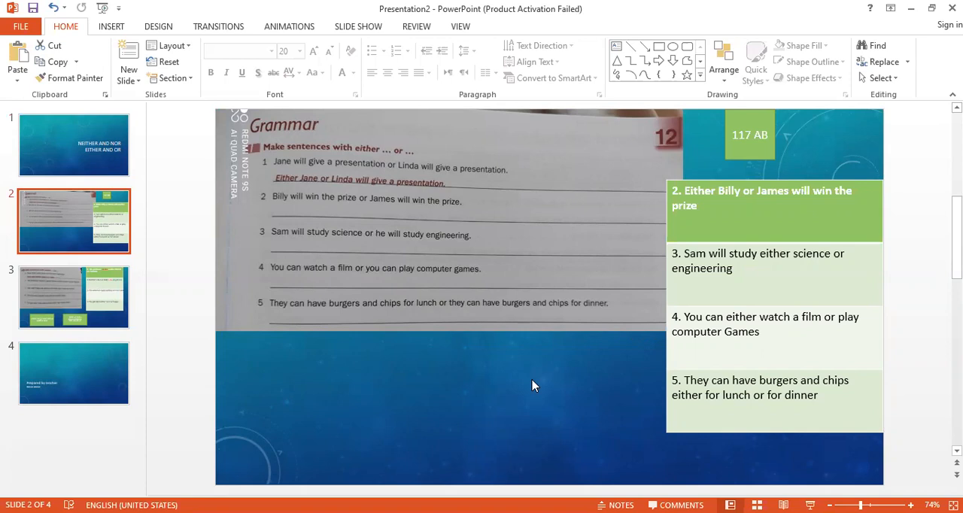
pyautogui.moveTo(371, 253)
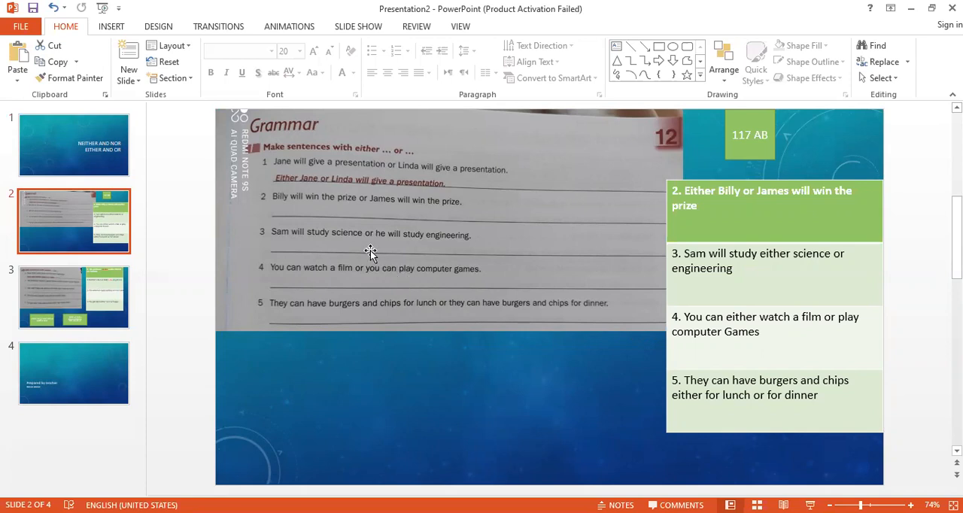
pyautogui.moveTo(300, 187)
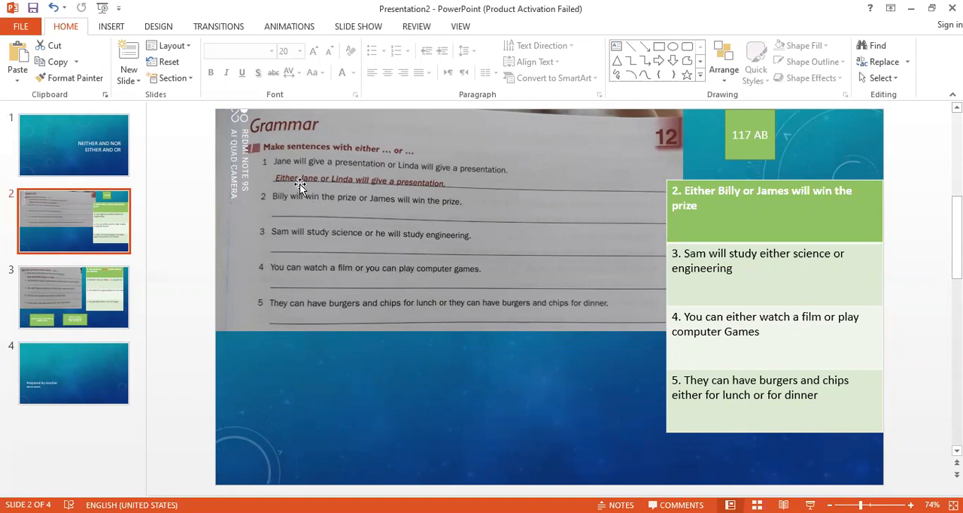
pyautogui.moveTo(349, 190)
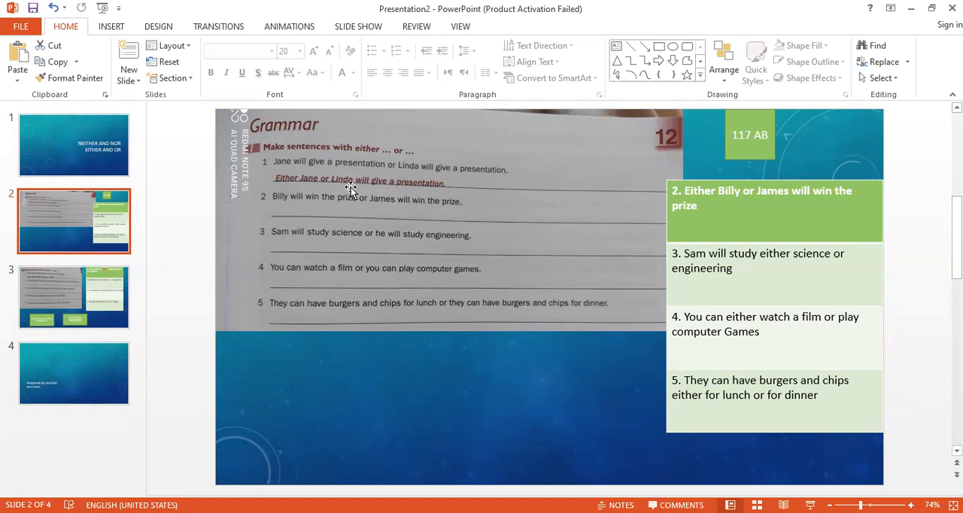
pyautogui.moveTo(310, 196)
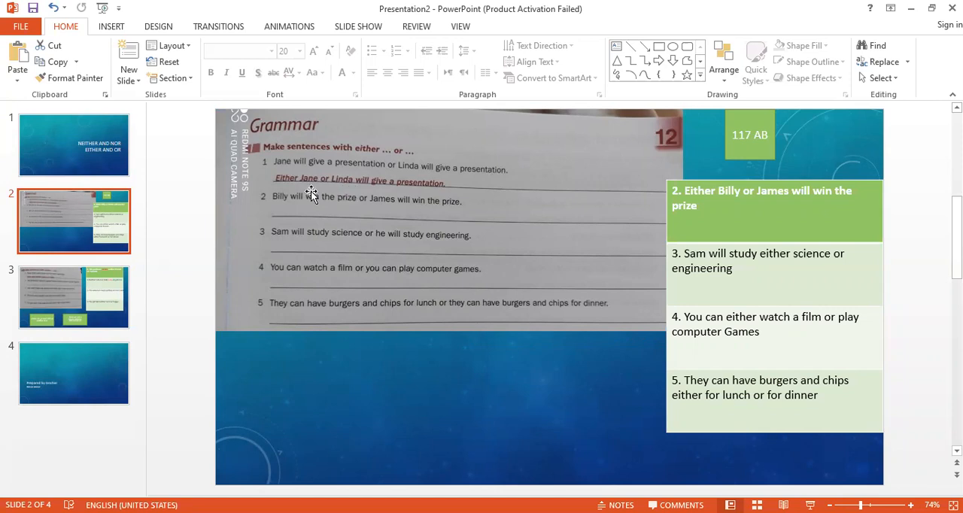
pyautogui.moveTo(379, 202)
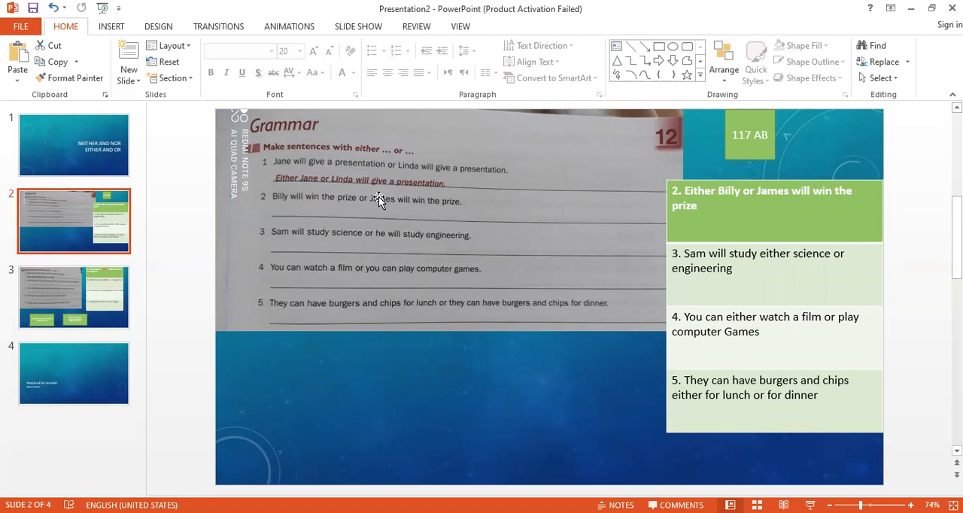
pyautogui.moveTo(277, 216)
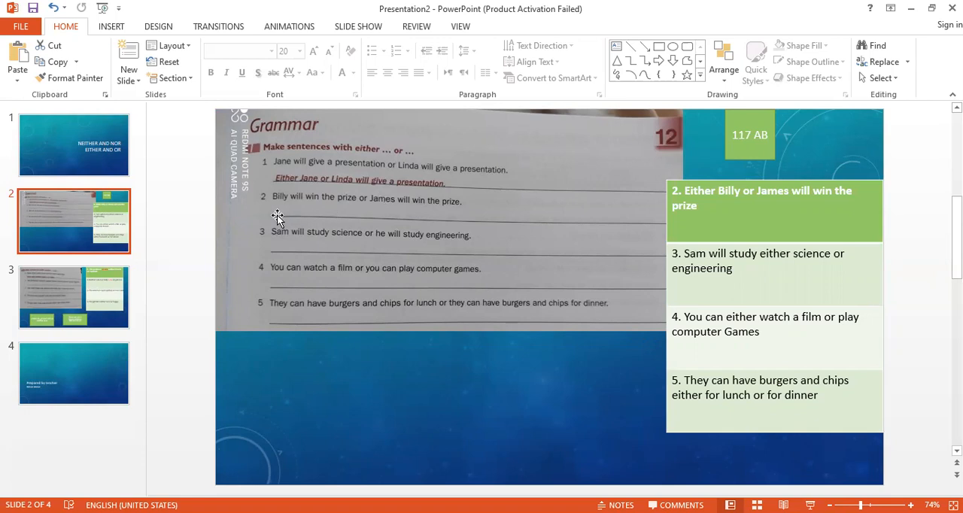
pyautogui.moveTo(361, 220)
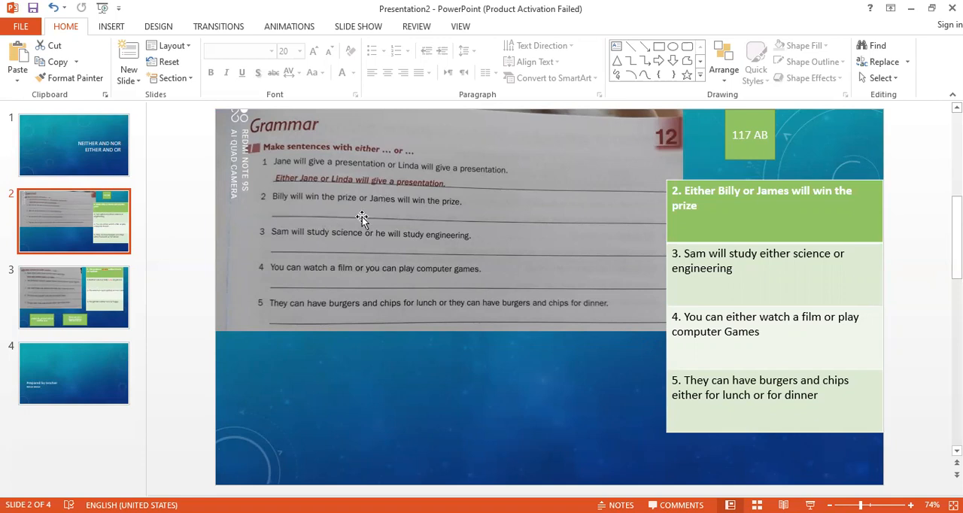
pyautogui.moveTo(313, 219)
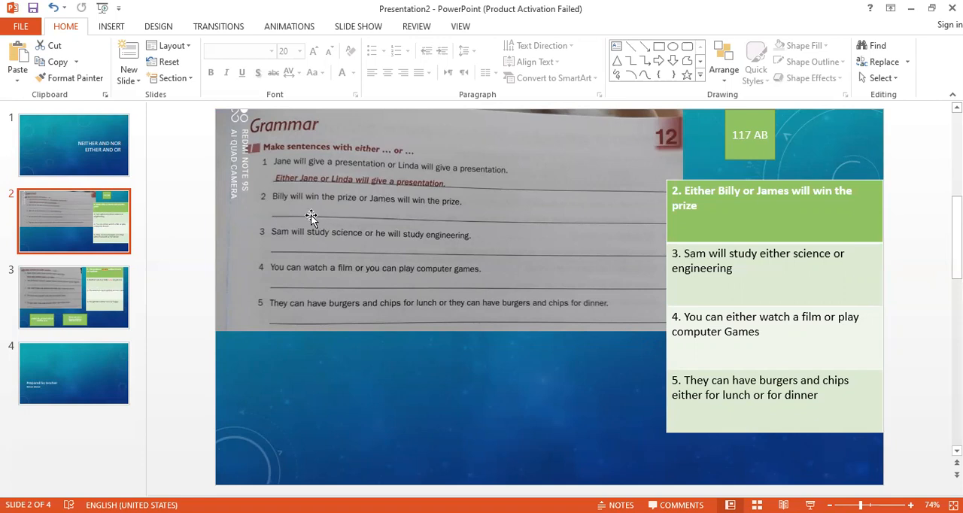
pyautogui.moveTo(364, 219)
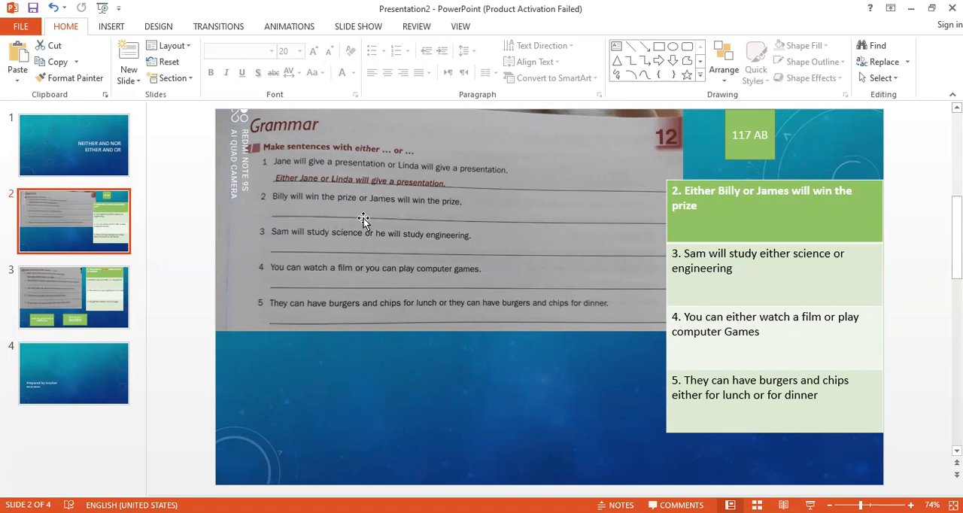
pyautogui.moveTo(406, 220)
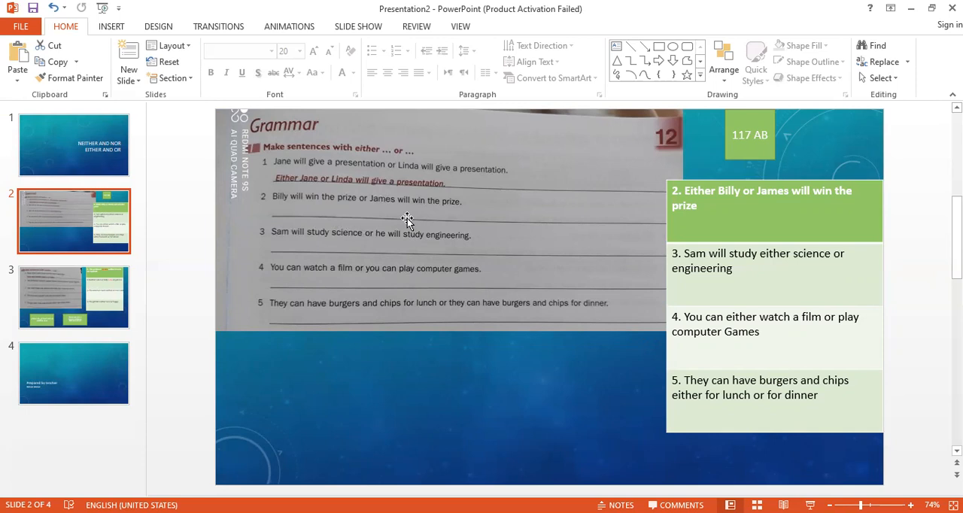
pyautogui.moveTo(449, 157)
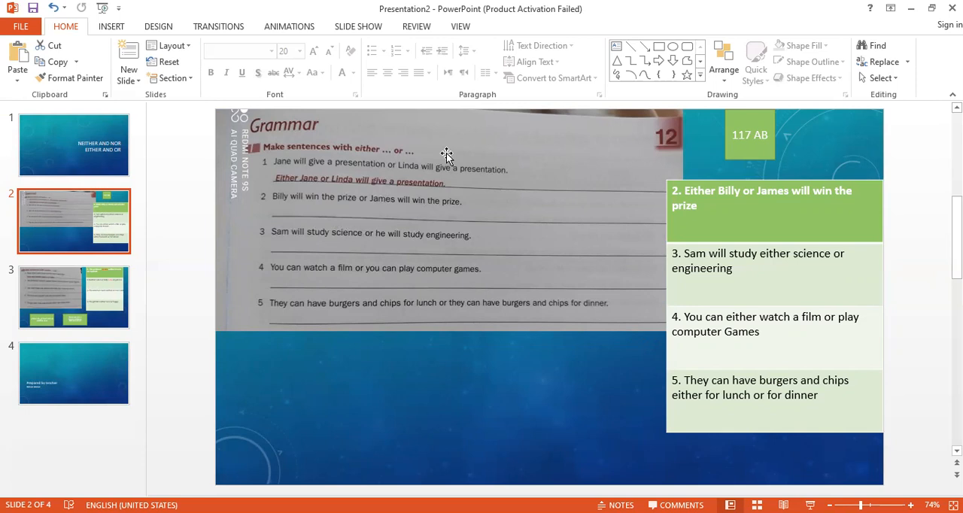
pyautogui.moveTo(593, 302)
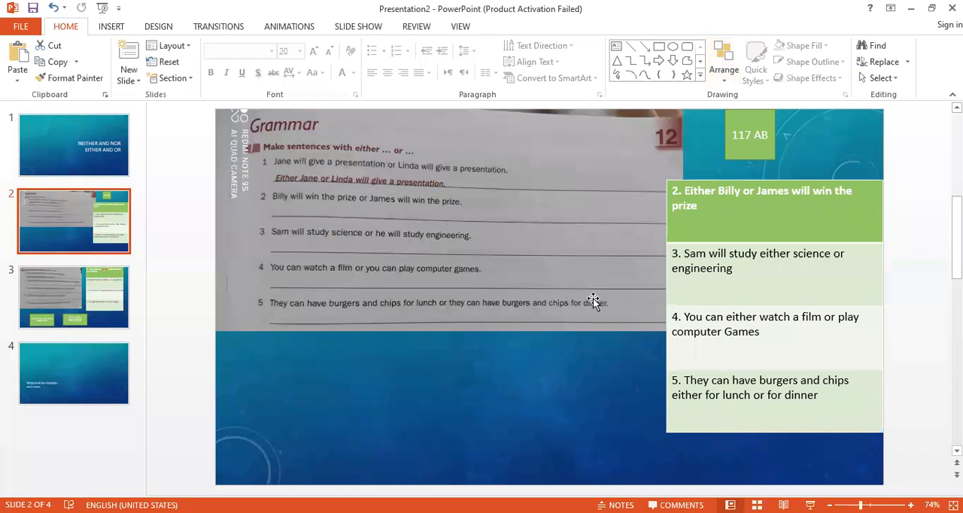
pyautogui.moveTo(542, 421)
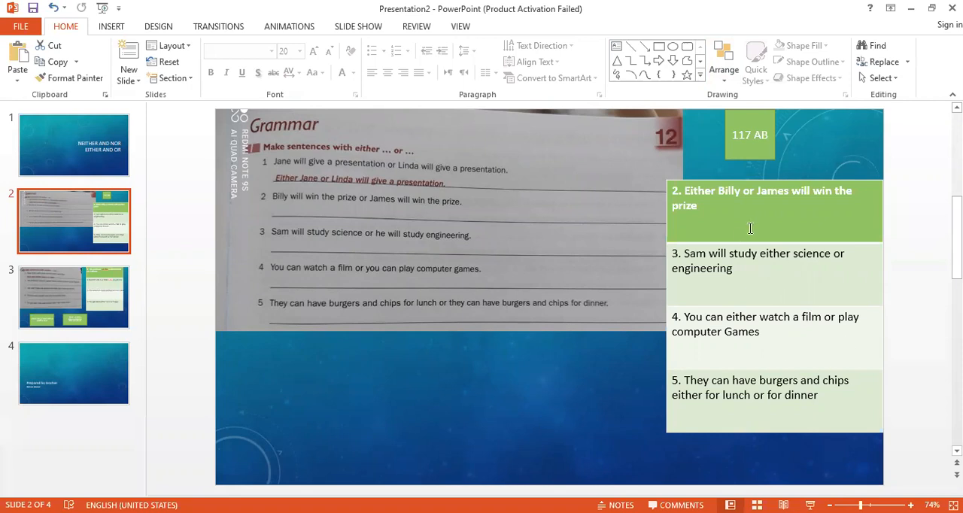
pyautogui.moveTo(772, 228)
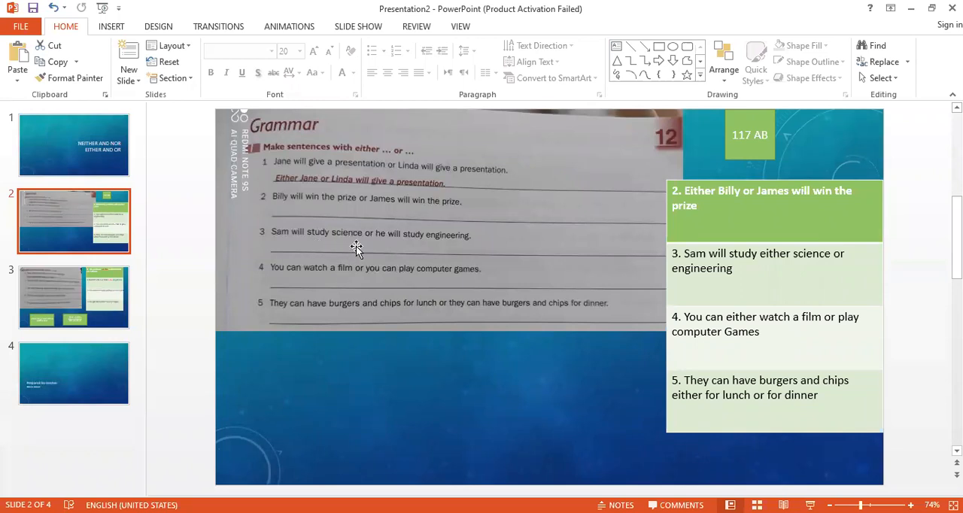
pyautogui.moveTo(383, 248)
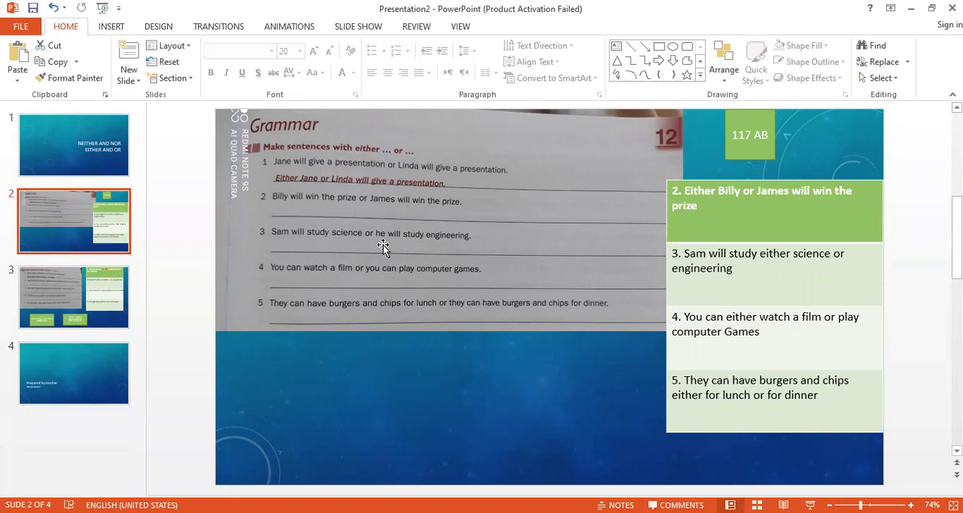
pyautogui.moveTo(449, 250)
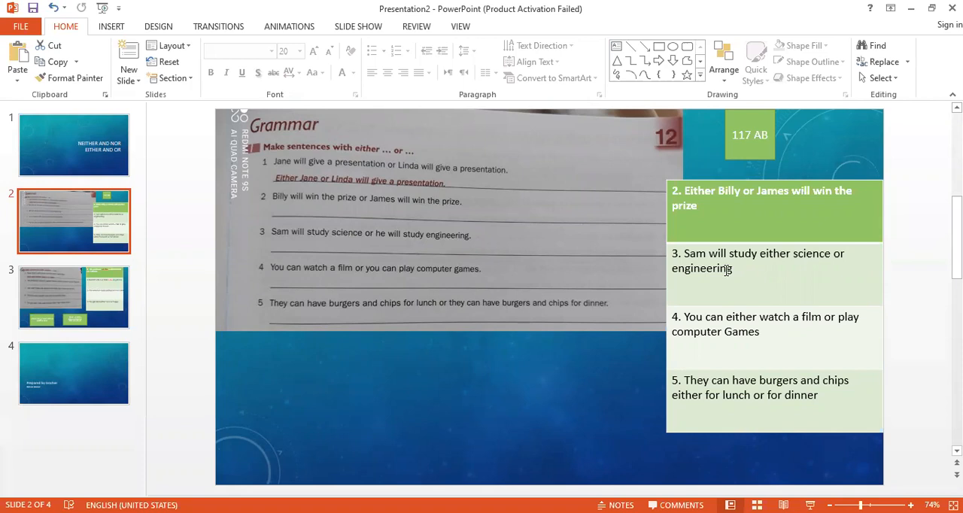
pyautogui.moveTo(268, 293)
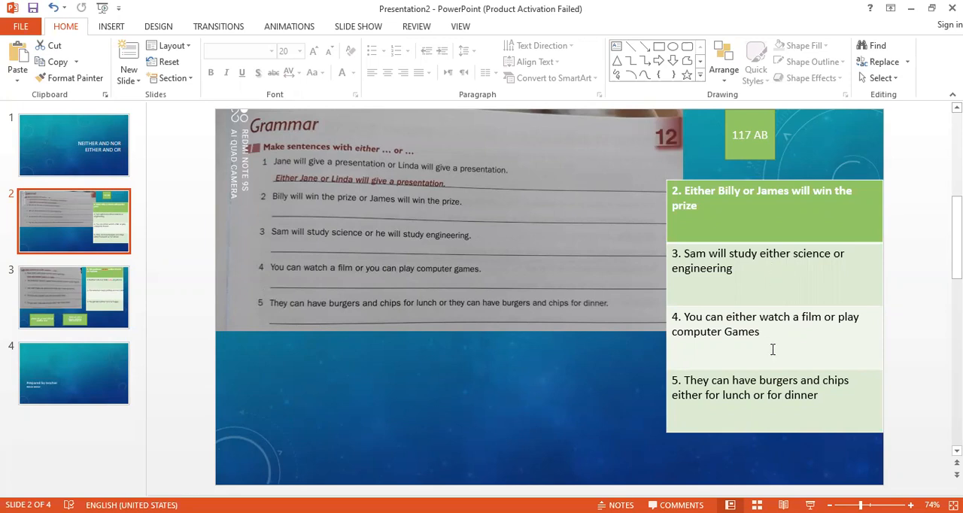
pyautogui.moveTo(819, 337)
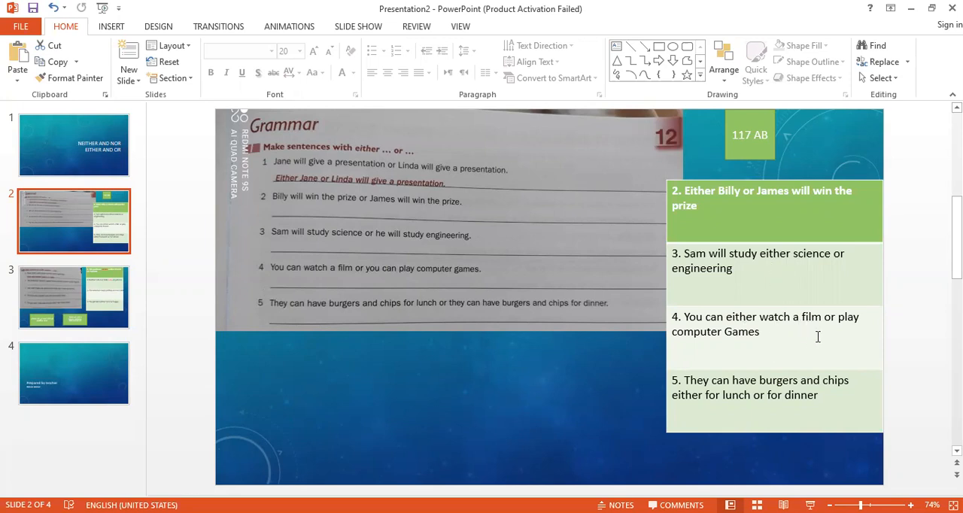
pyautogui.moveTo(861, 357)
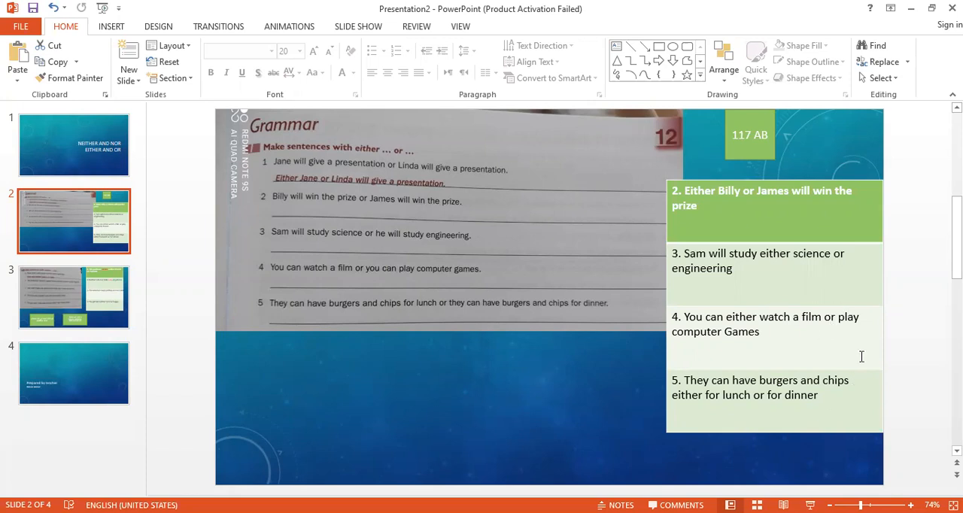
pyautogui.moveTo(729, 356)
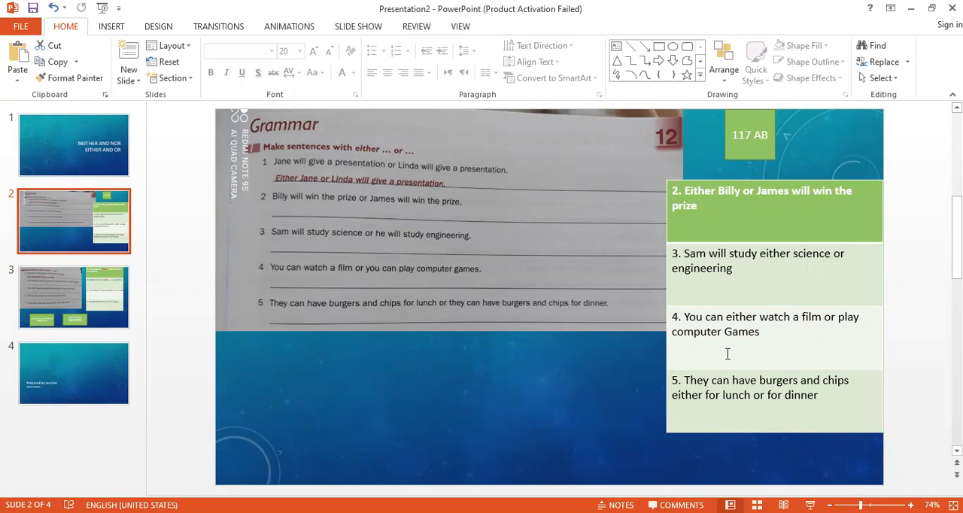
pyautogui.moveTo(380, 358)
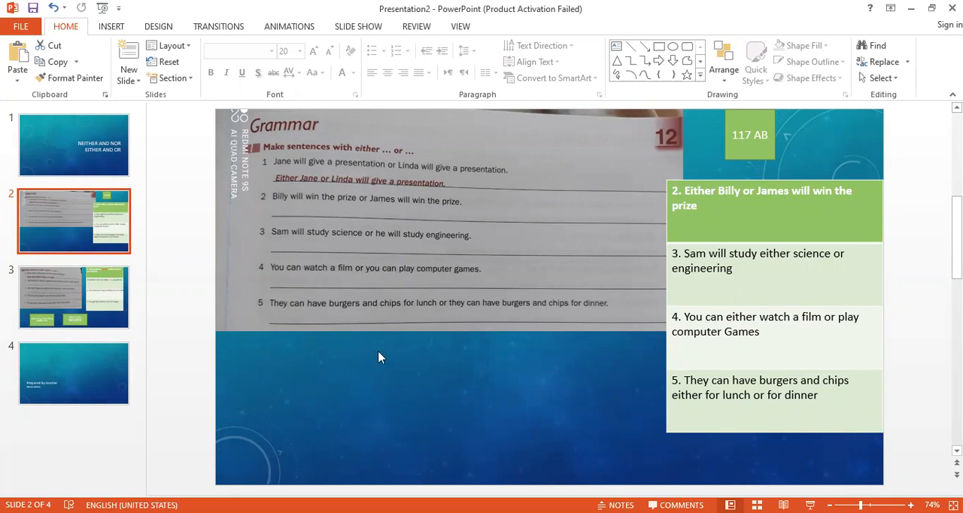
pyautogui.moveTo(327, 313)
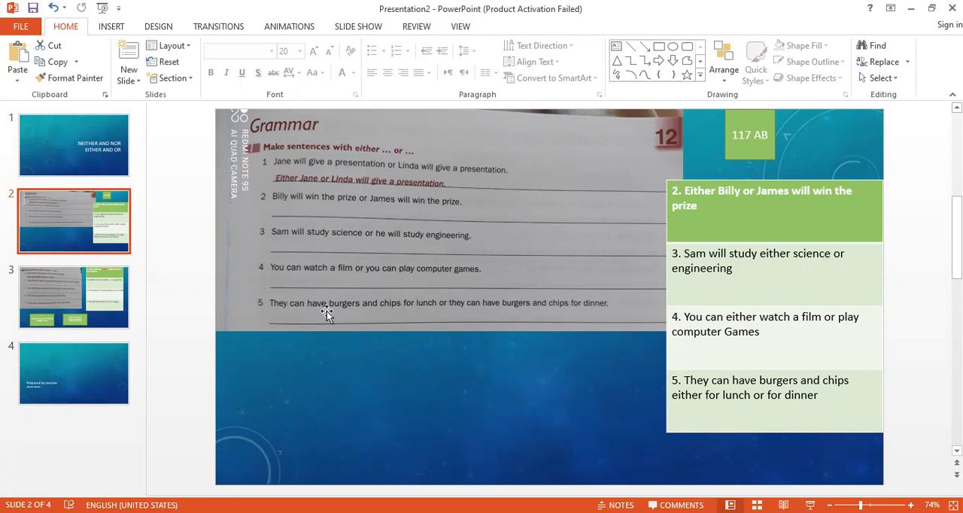
pyautogui.moveTo(479, 337)
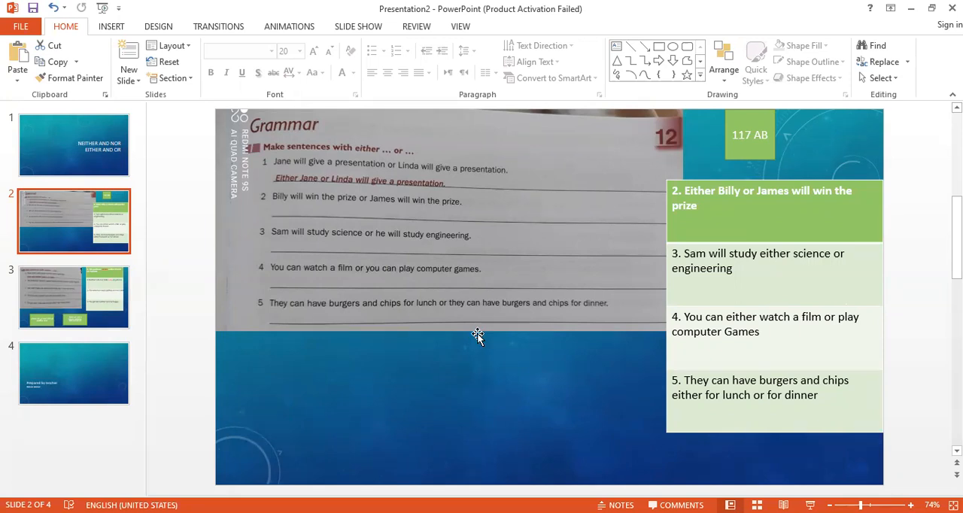
pyautogui.moveTo(346, 338)
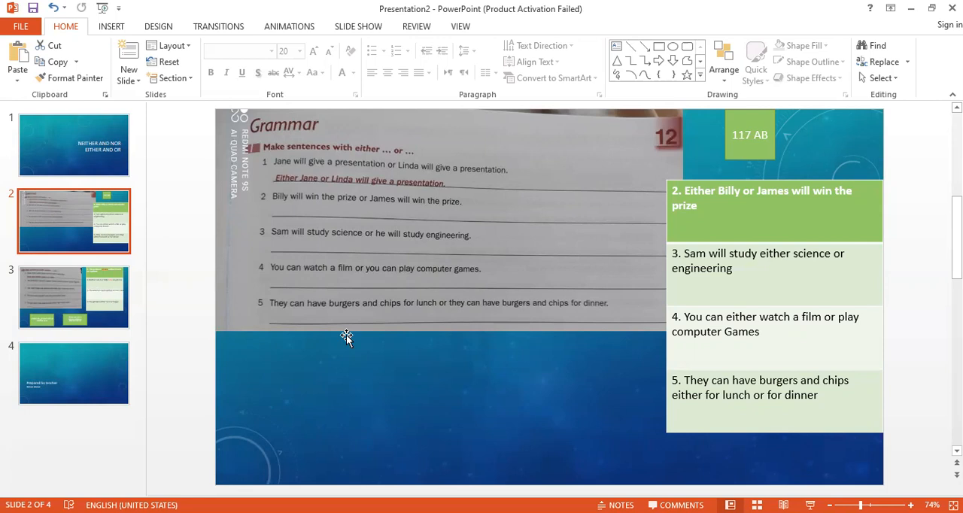
pyautogui.moveTo(560, 359)
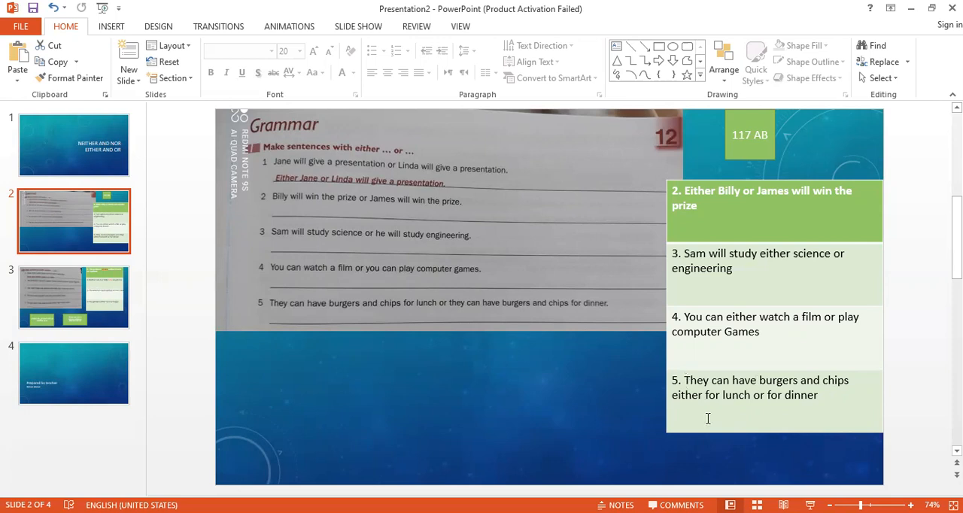
pyautogui.moveTo(828, 427)
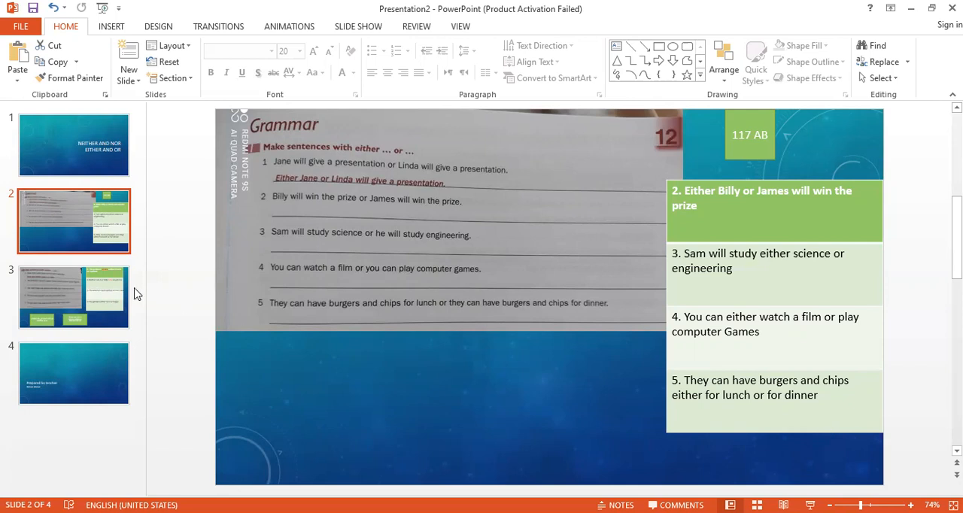
pyautogui.click(73, 299)
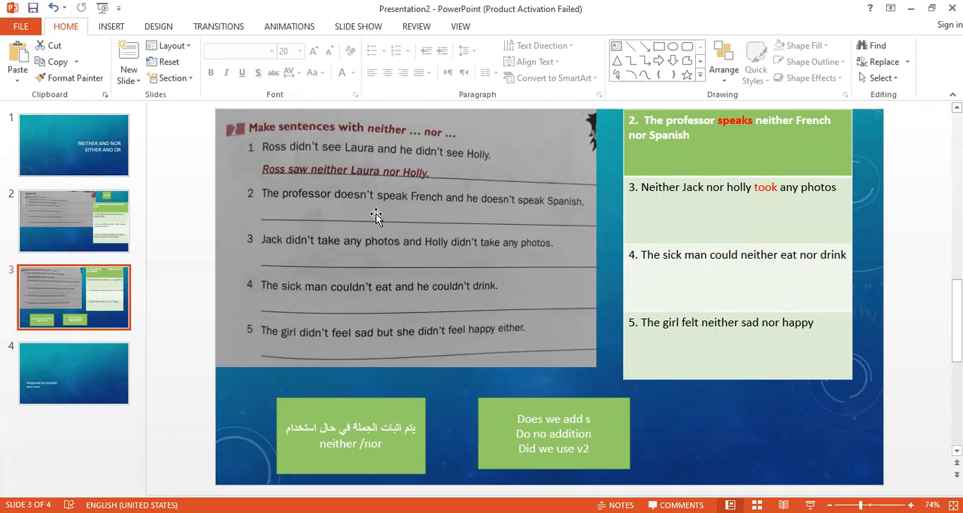
pyautogui.moveTo(388, 385)
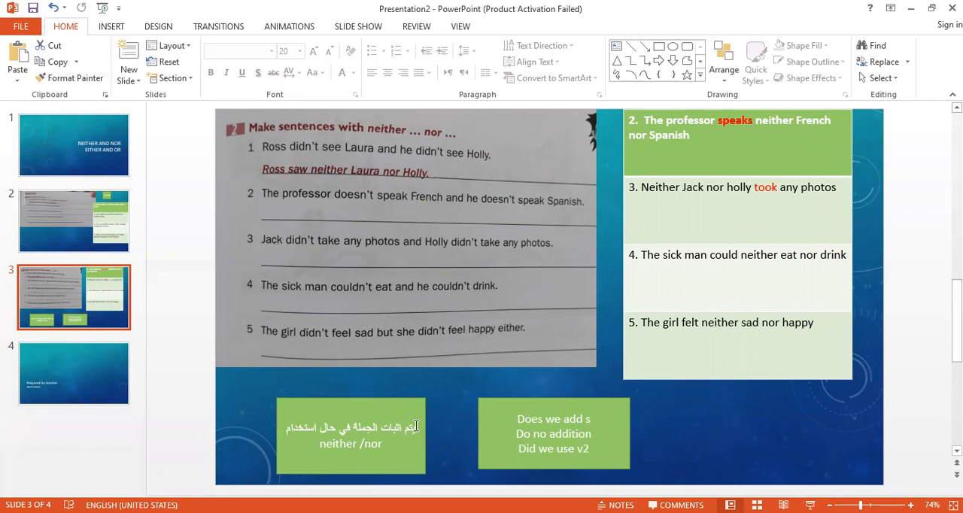
pyautogui.click(351, 434)
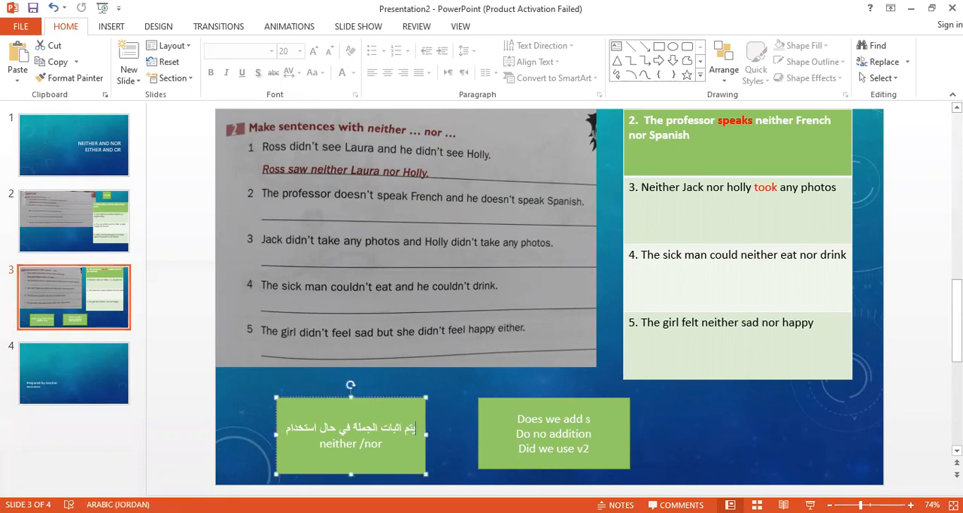
pyautogui.click(545, 379)
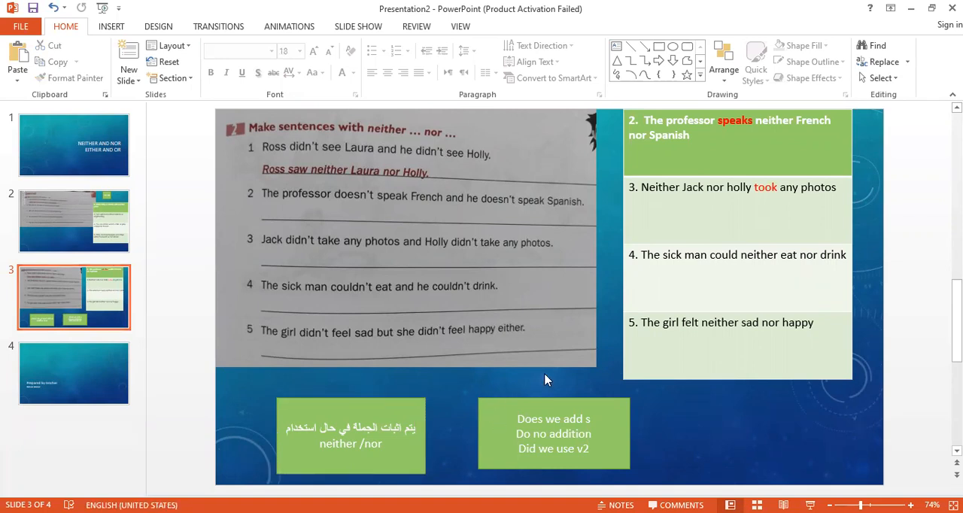
pyautogui.moveTo(545, 400)
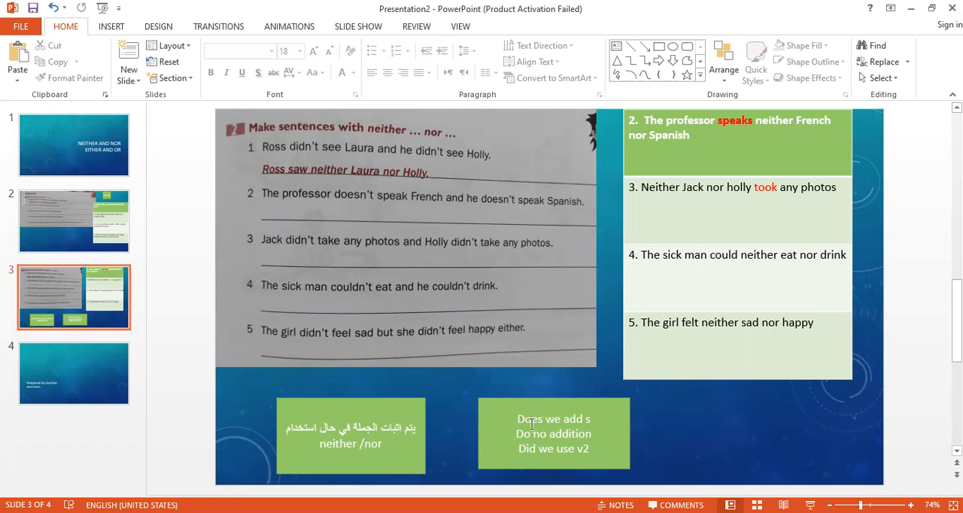
pyautogui.moveTo(599, 436)
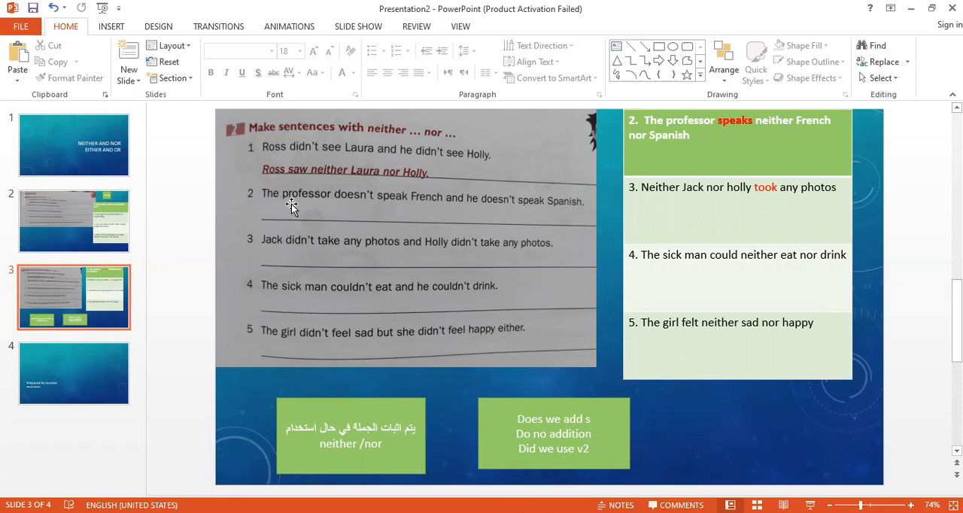
pyautogui.moveTo(364, 213)
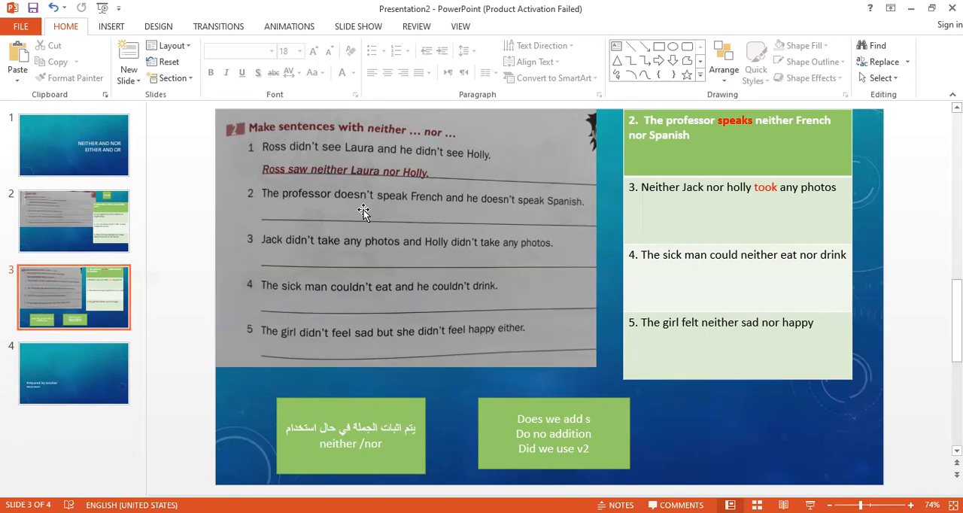
pyautogui.moveTo(465, 187)
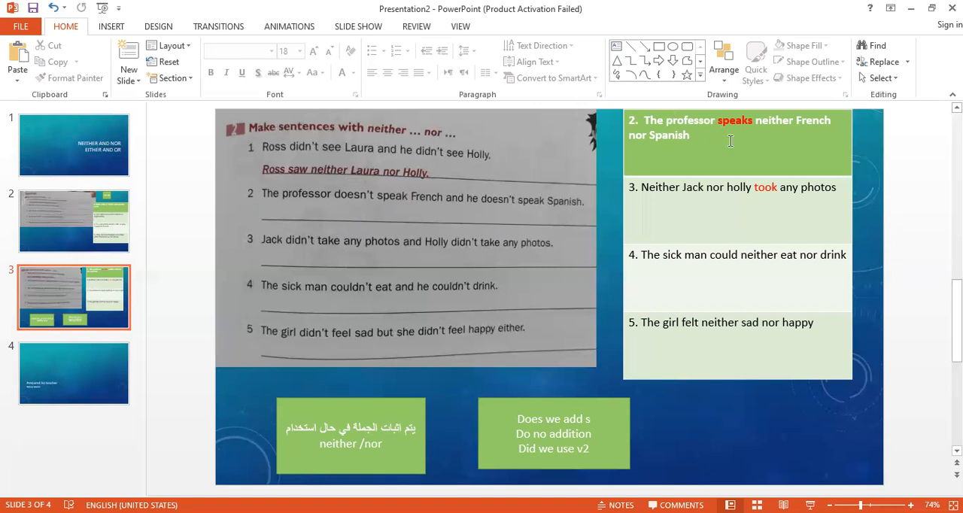
pyautogui.moveTo(781, 138)
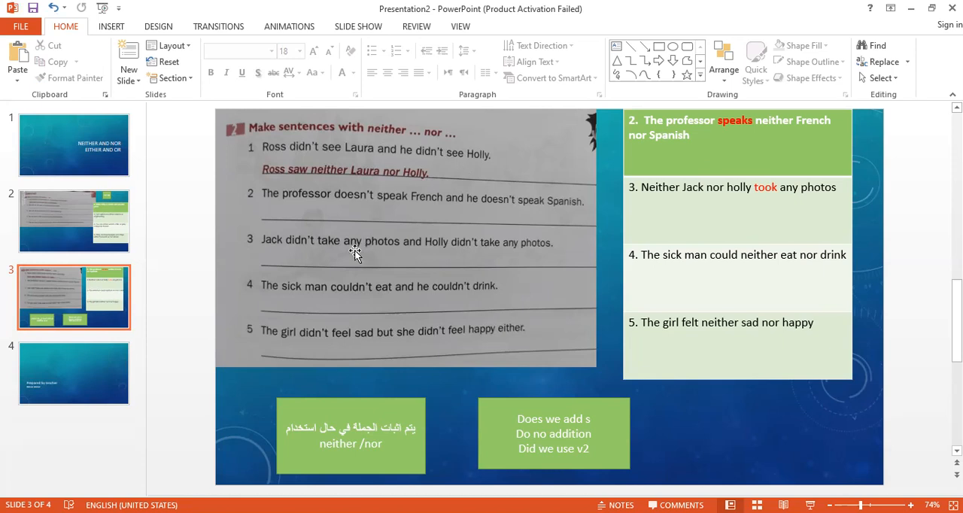
pyautogui.moveTo(397, 253)
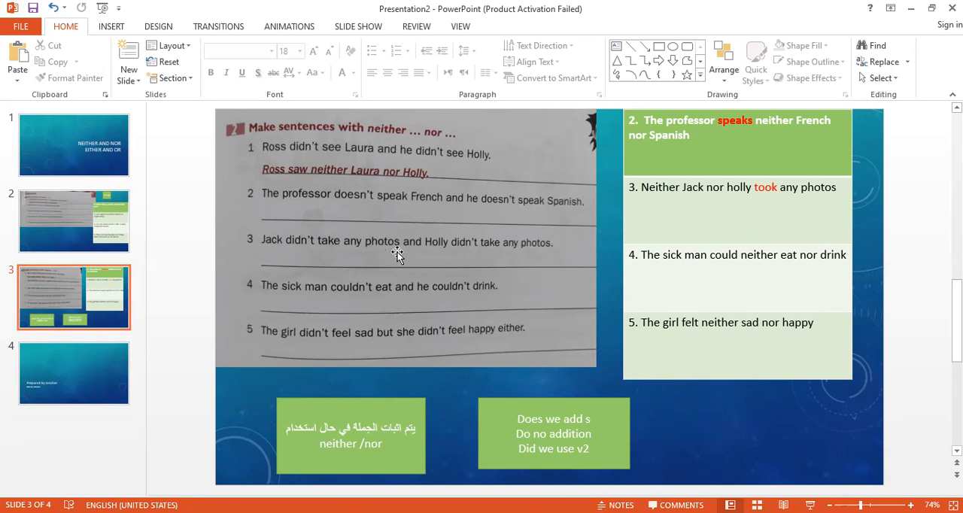
pyautogui.moveTo(548, 259)
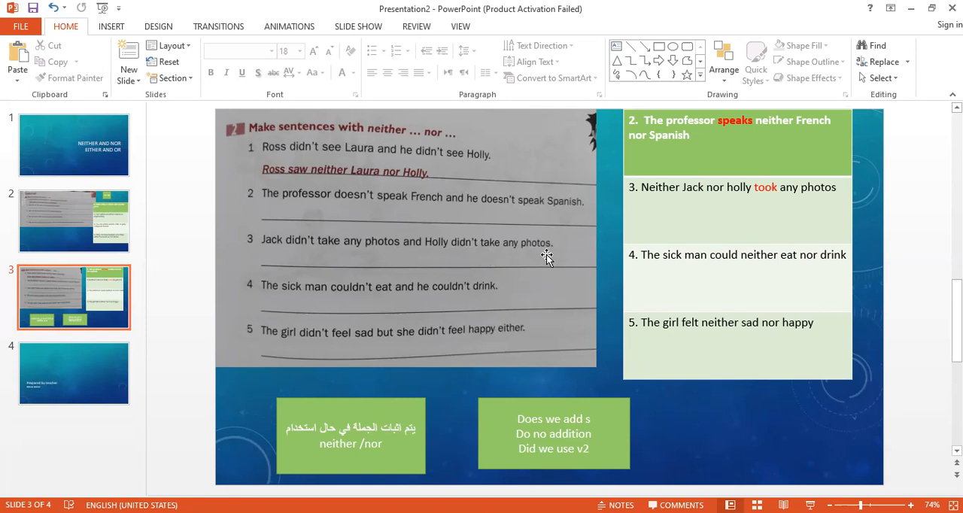
pyautogui.moveTo(292, 256)
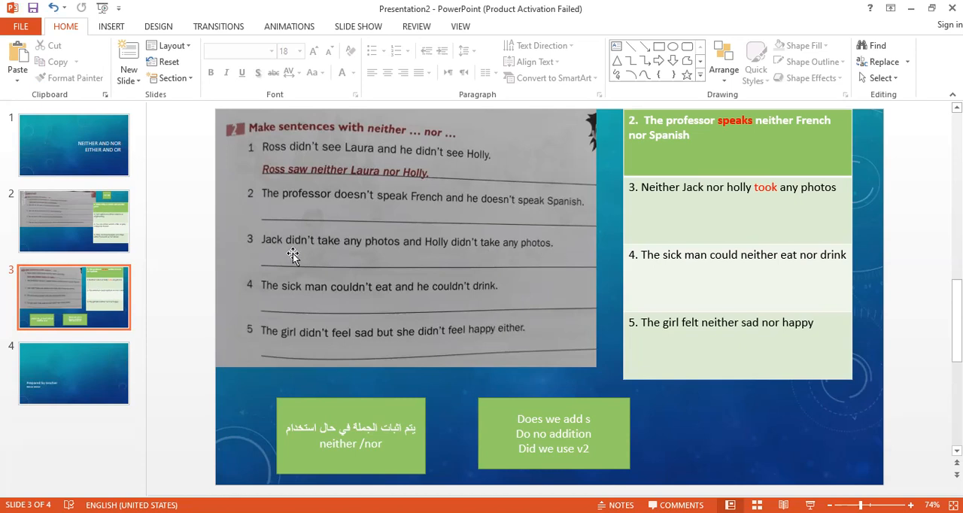
pyautogui.moveTo(521, 263)
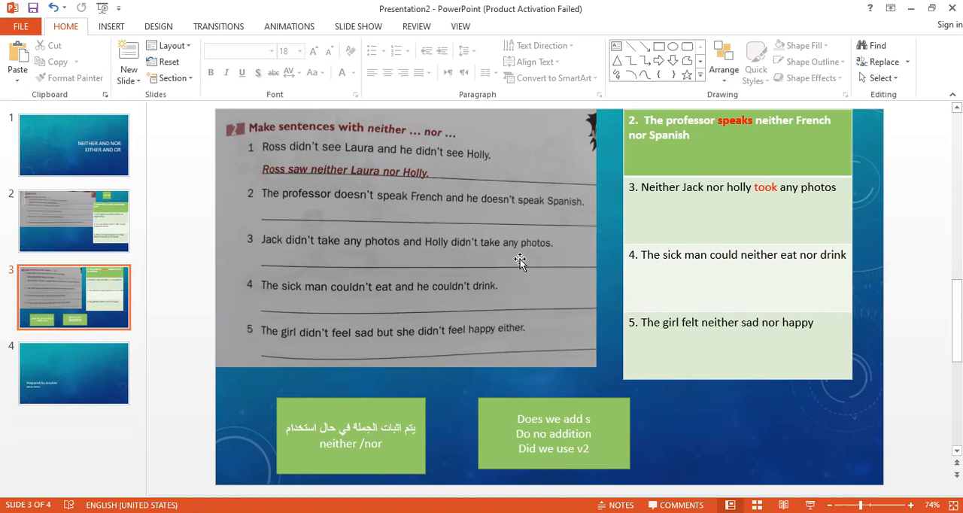
pyautogui.moveTo(720, 192)
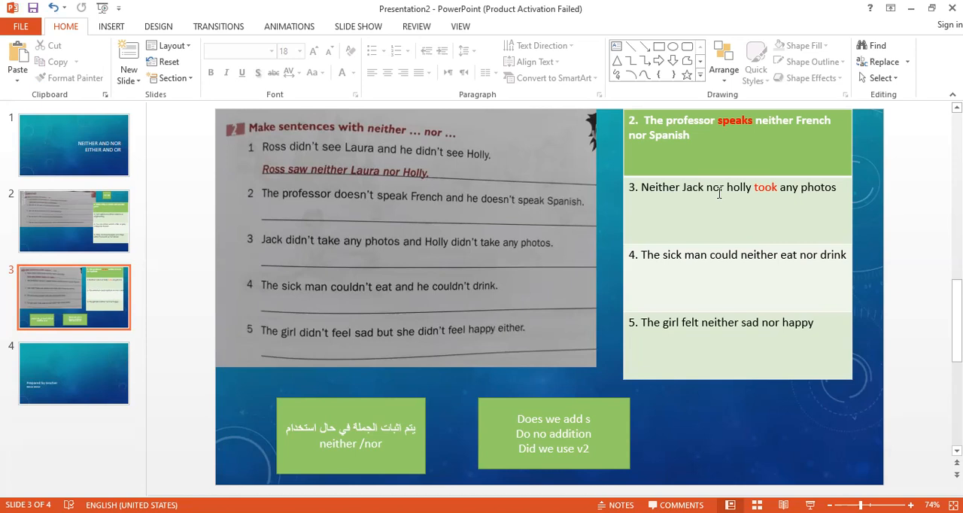
pyautogui.moveTo(753, 200)
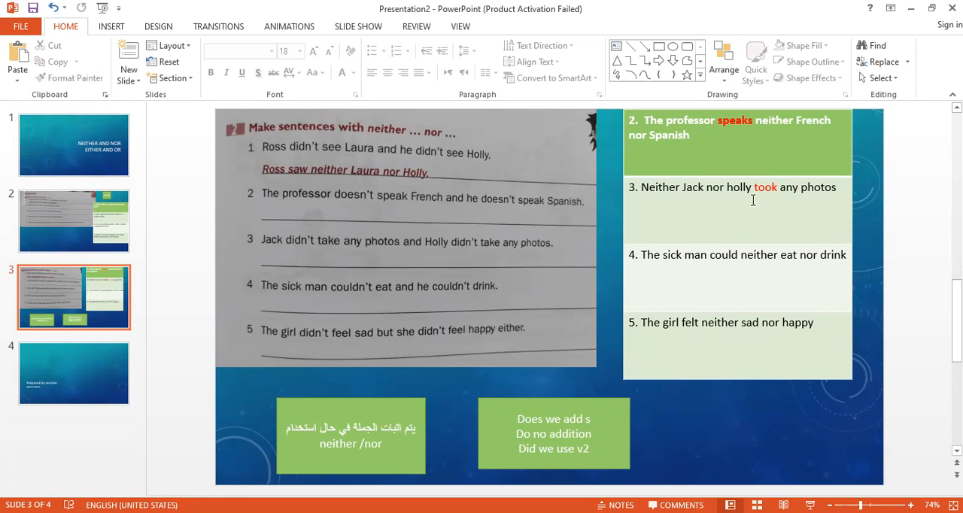
pyautogui.moveTo(482, 243)
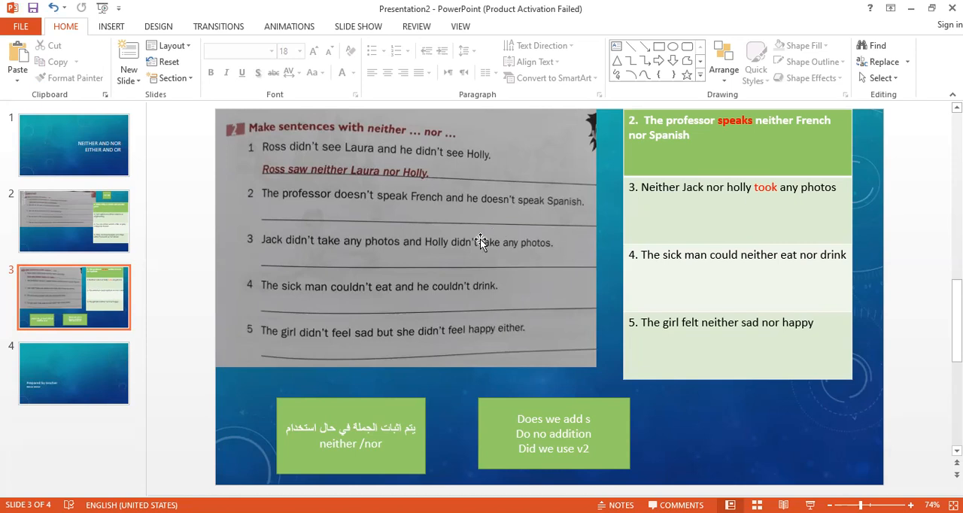
pyautogui.moveTo(469, 235)
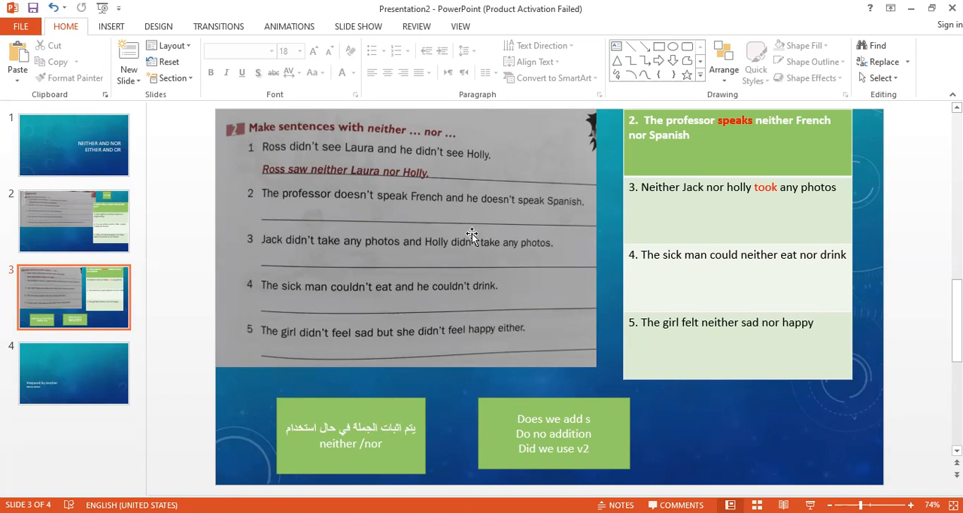
pyautogui.moveTo(482, 253)
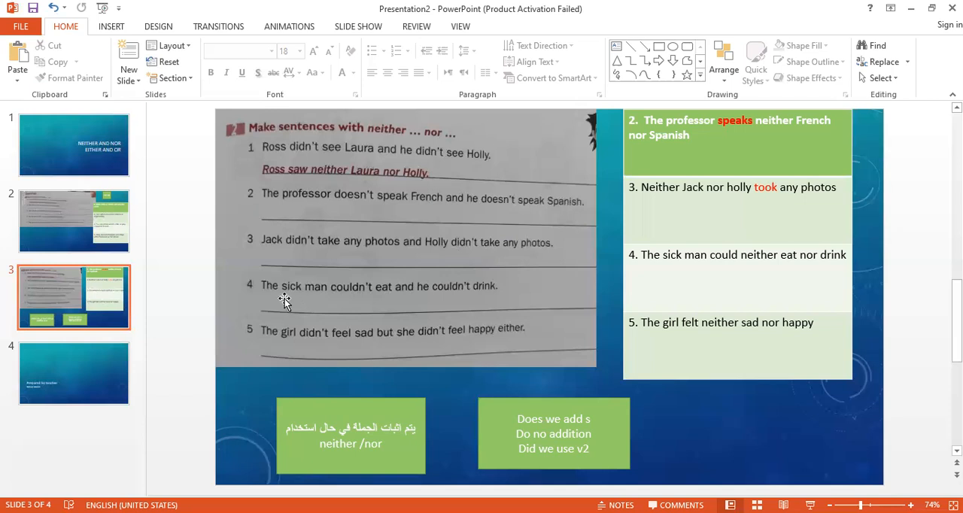
pyautogui.moveTo(301, 304)
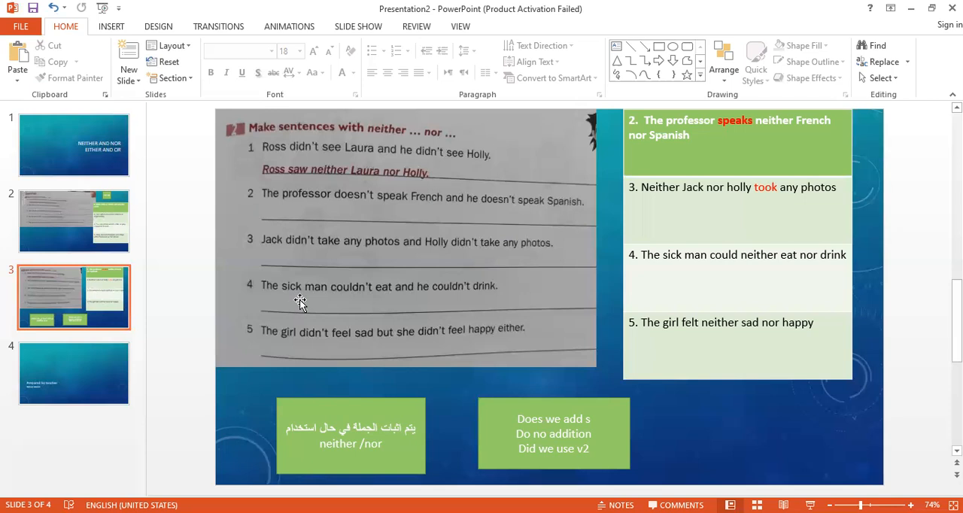
pyautogui.moveTo(439, 311)
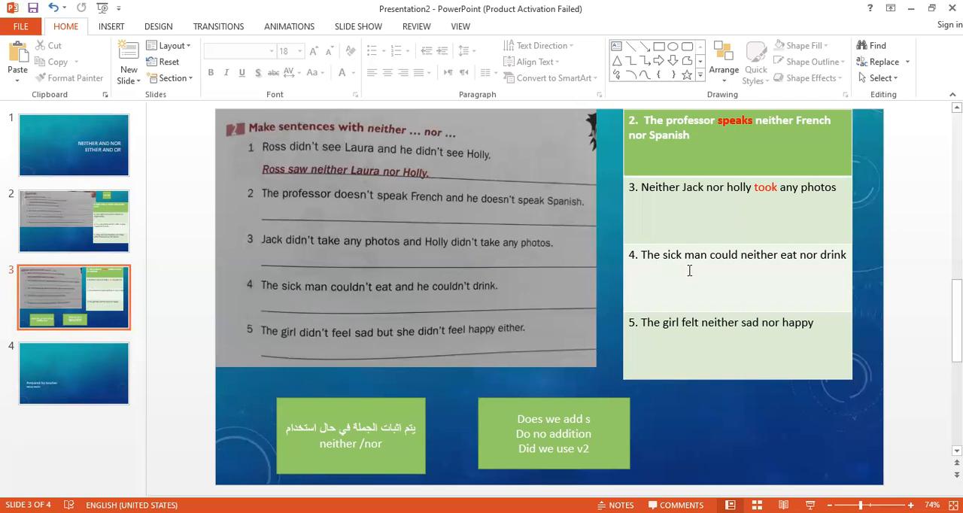
pyautogui.moveTo(721, 247)
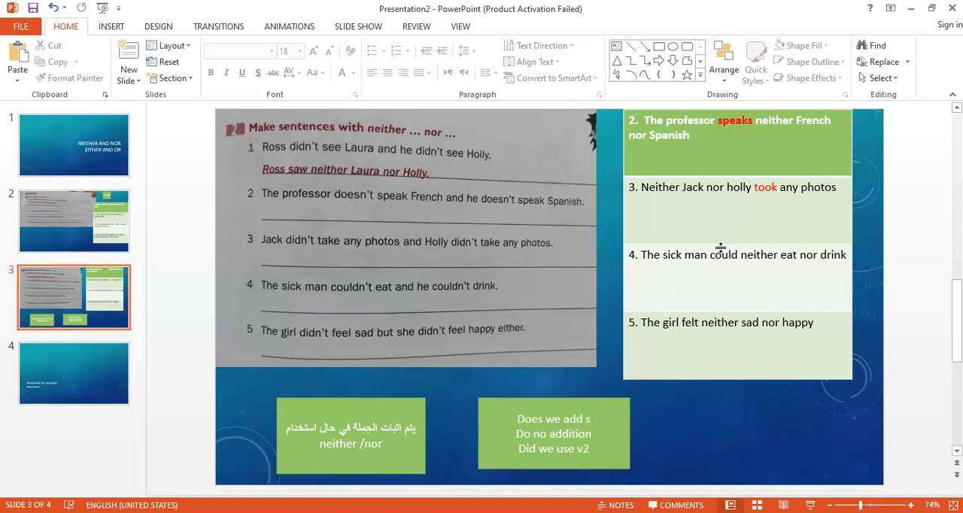
pyautogui.moveTo(722, 305)
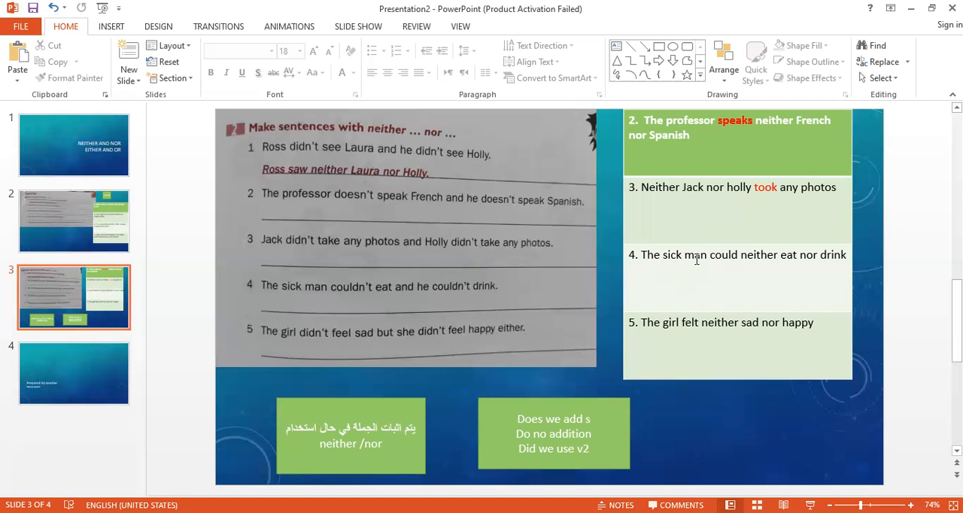
pyautogui.moveTo(761, 267)
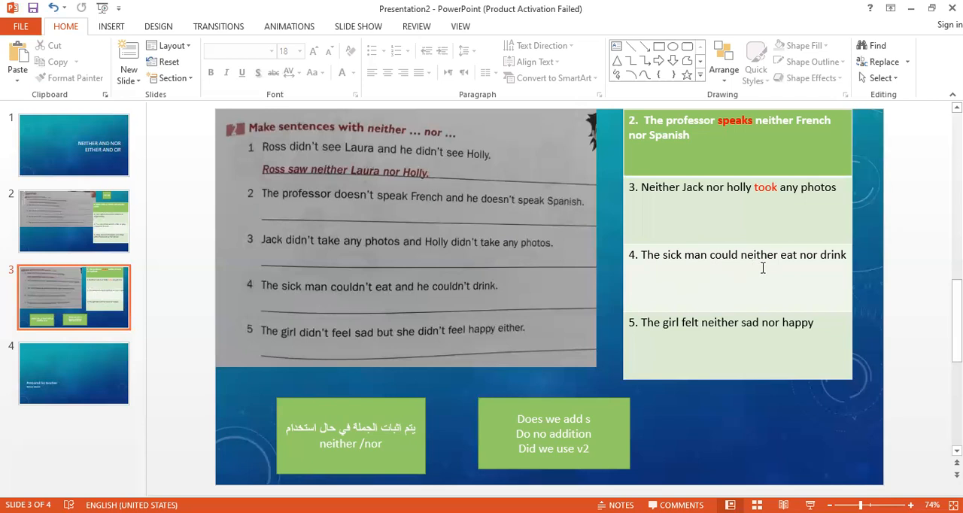
pyautogui.moveTo(829, 271)
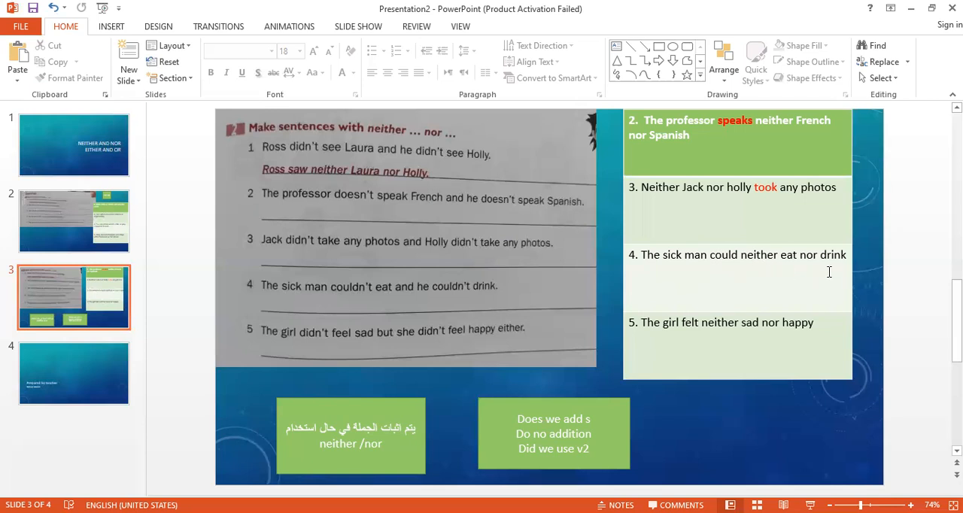
pyautogui.moveTo(777, 280)
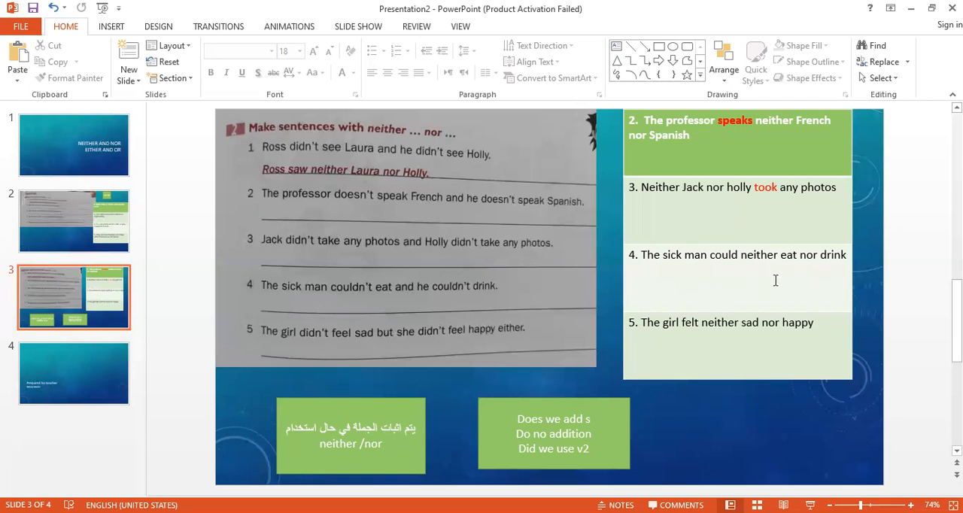
pyautogui.moveTo(802, 301)
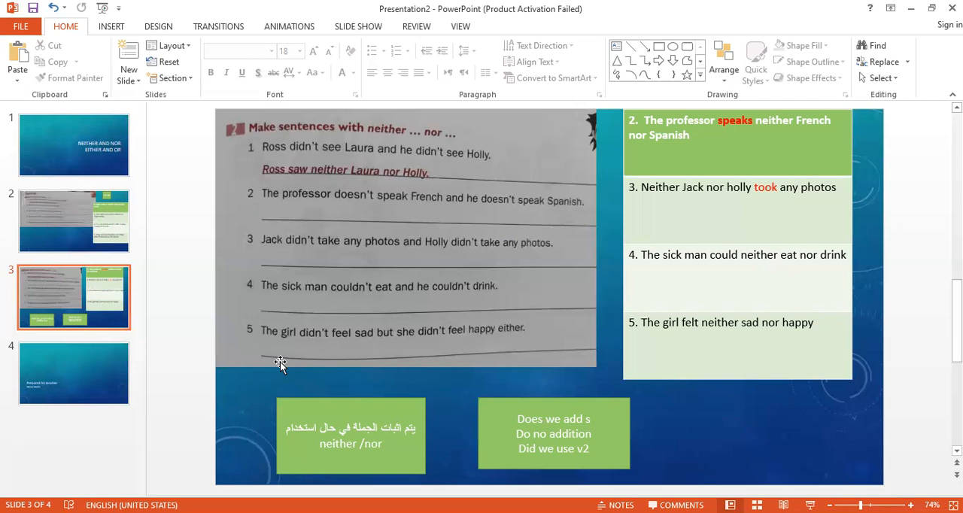
pyautogui.moveTo(676, 350)
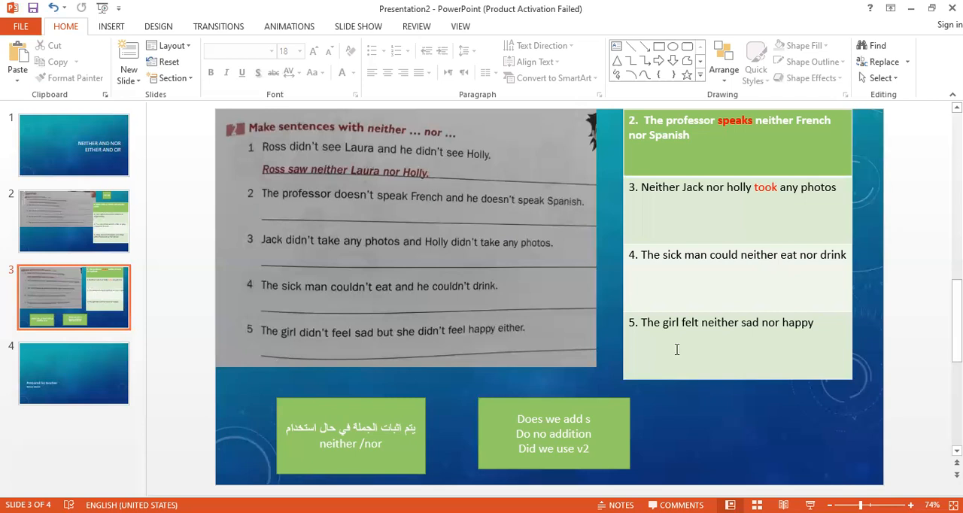
pyautogui.moveTo(708, 346)
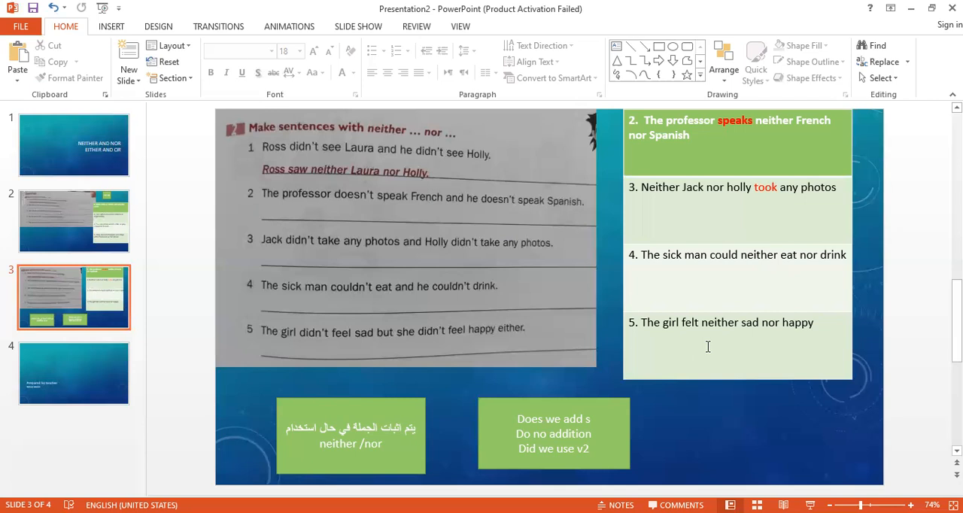
pyautogui.moveTo(334, 314)
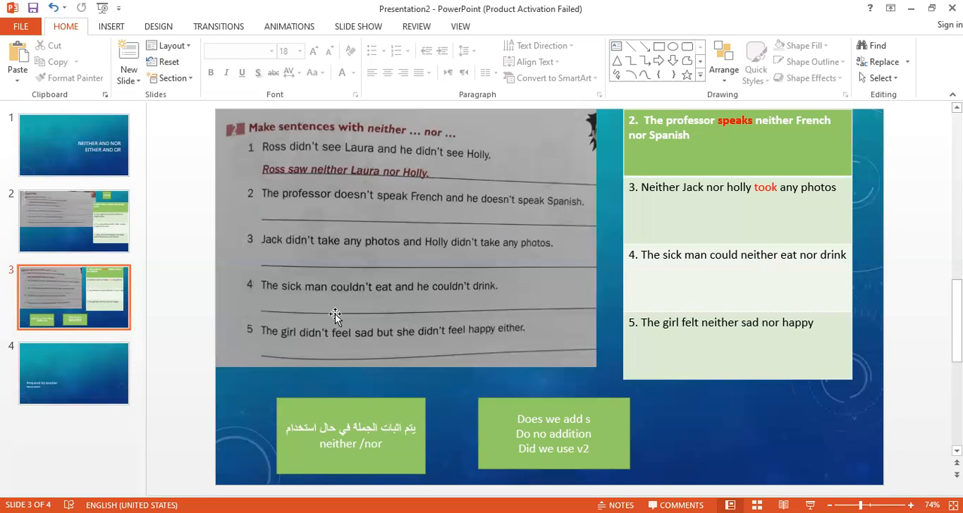
pyautogui.moveTo(711, 318)
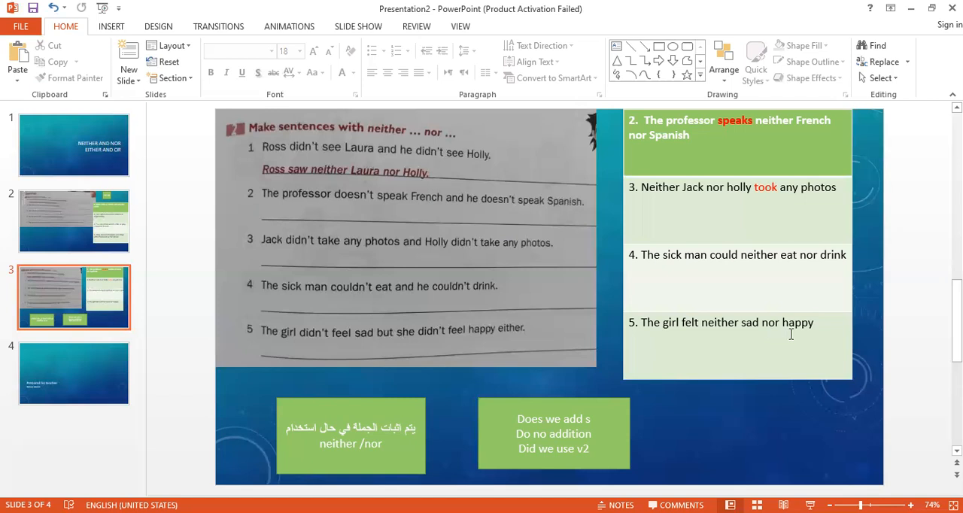
pyautogui.moveTo(102, 382)
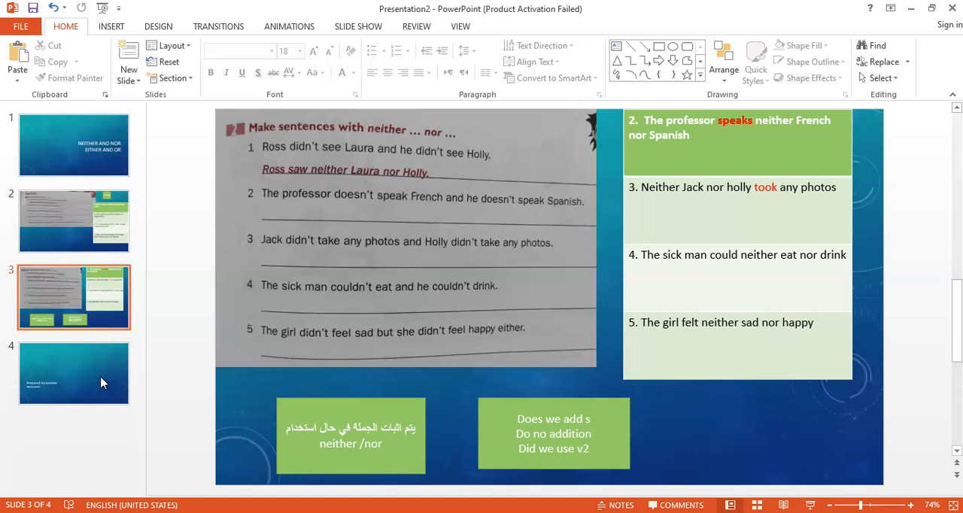
# Show slide 4, the closing 'Prepared by teacher' credits slide.
pyautogui.click(73, 373)
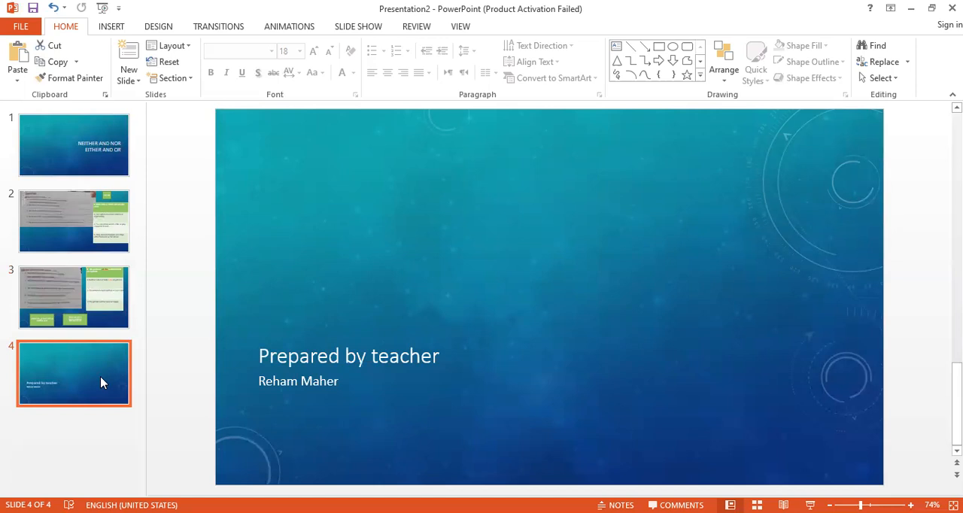
pyautogui.moveTo(405, 50)
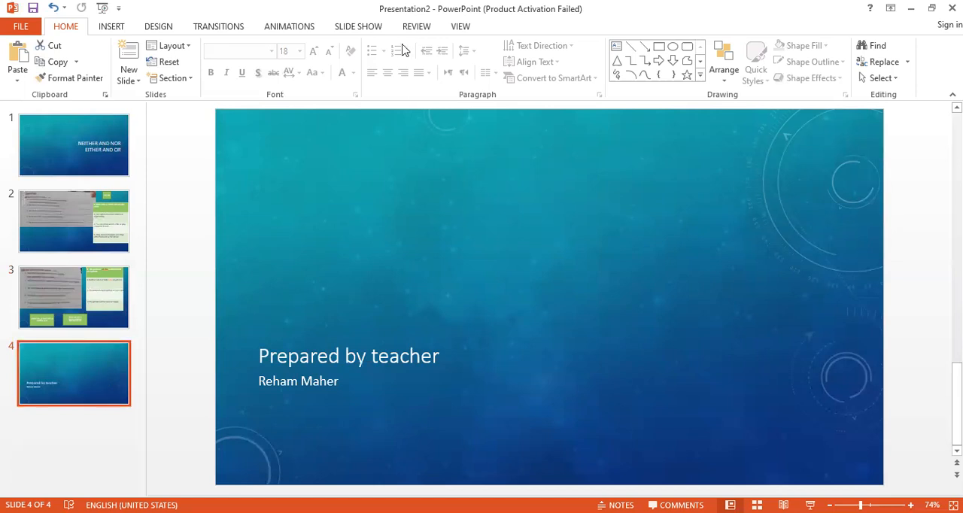
pyautogui.moveTo(404, 42)
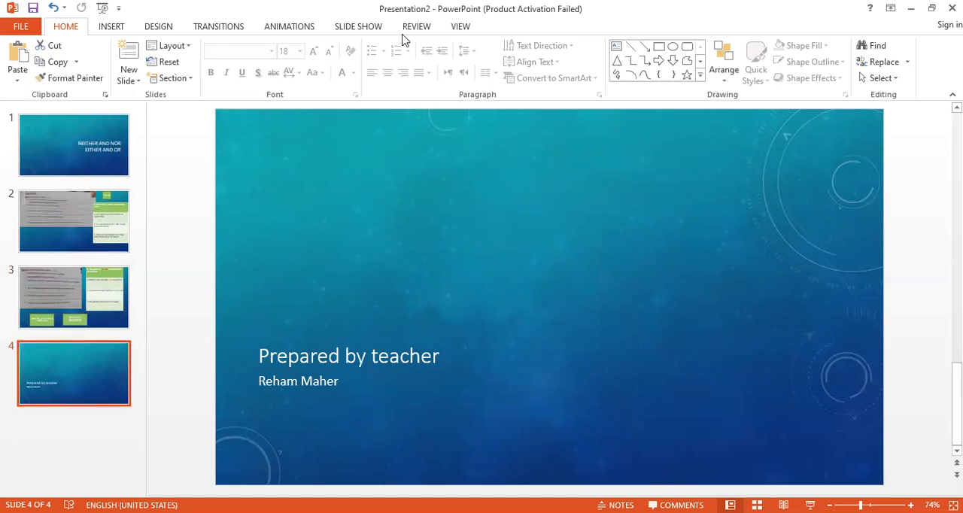